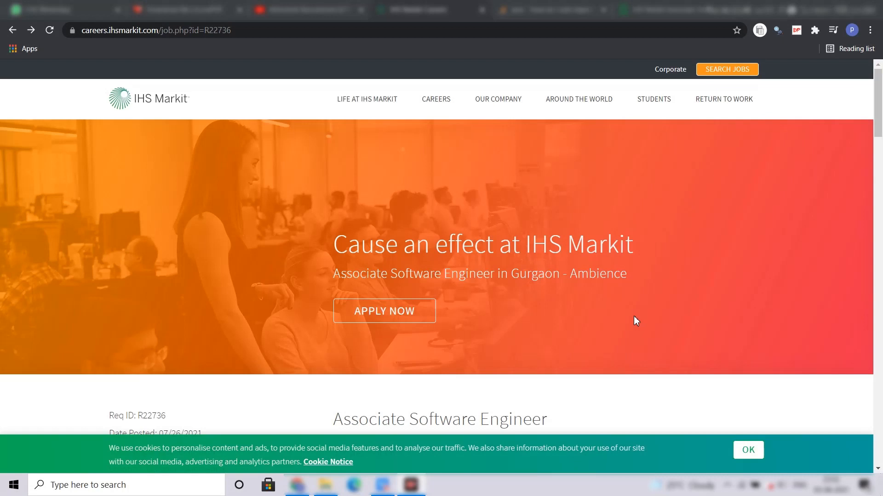
{"action": "mouse_move", "coordinate": [540, 121]}
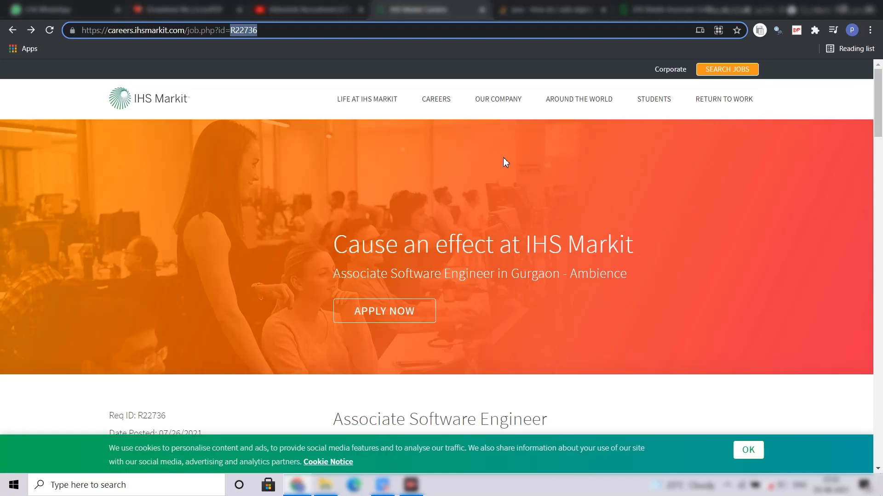
Scroll past the job details sidebar to the Department overview and Position summary paragraphs.
{"action": "scroll", "scroll_direction": "down", "scroll_amount": 3}
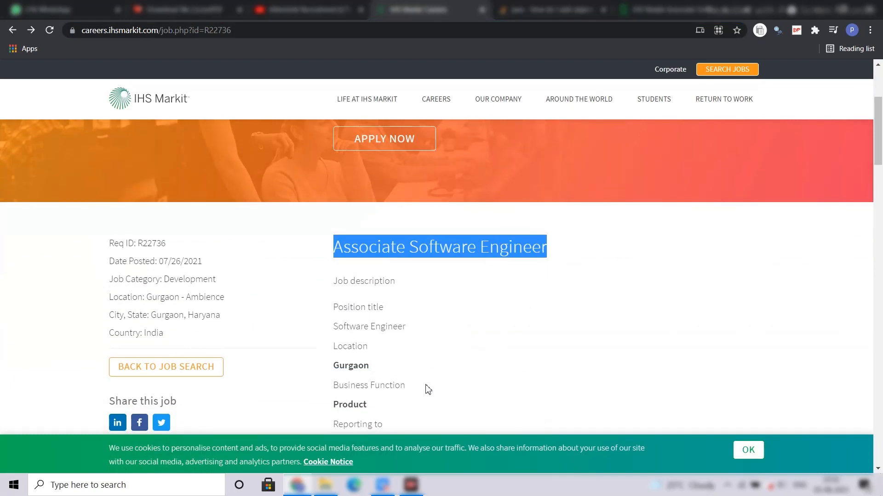
{"action": "scroll", "scroll_direction": "down", "scroll_amount": 3}
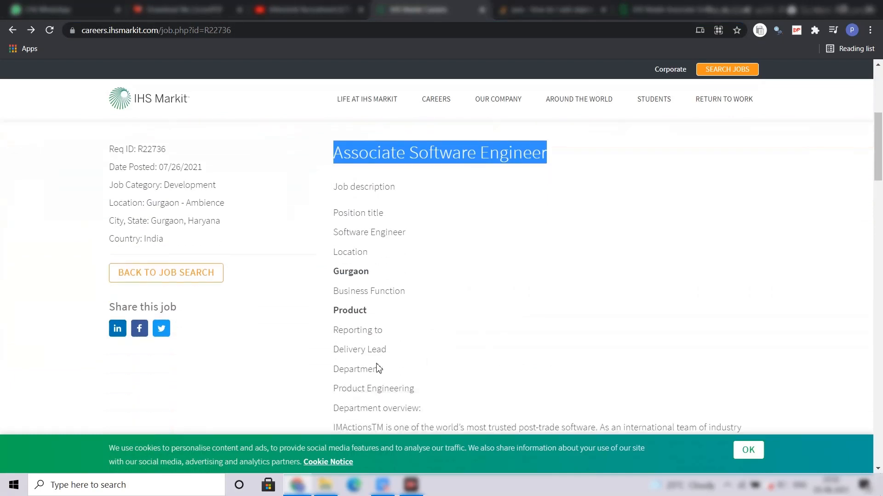
{"action": "scroll", "scroll_direction": "down", "scroll_amount": 3}
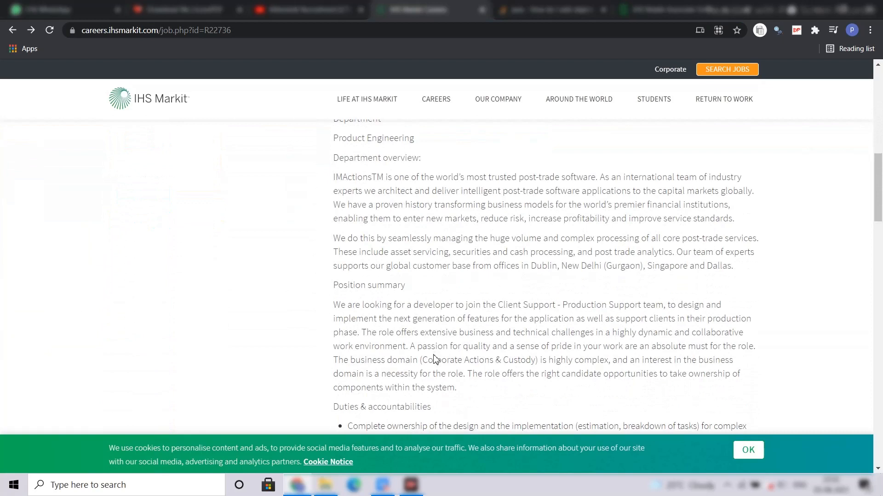
{"action": "double_click", "coordinate": [516, 218]}
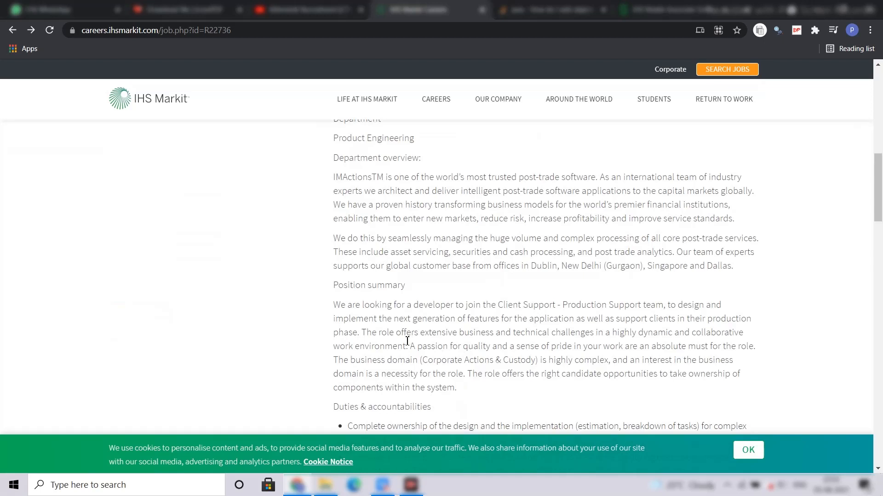
{"action": "mouse_move", "coordinate": [457, 341]}
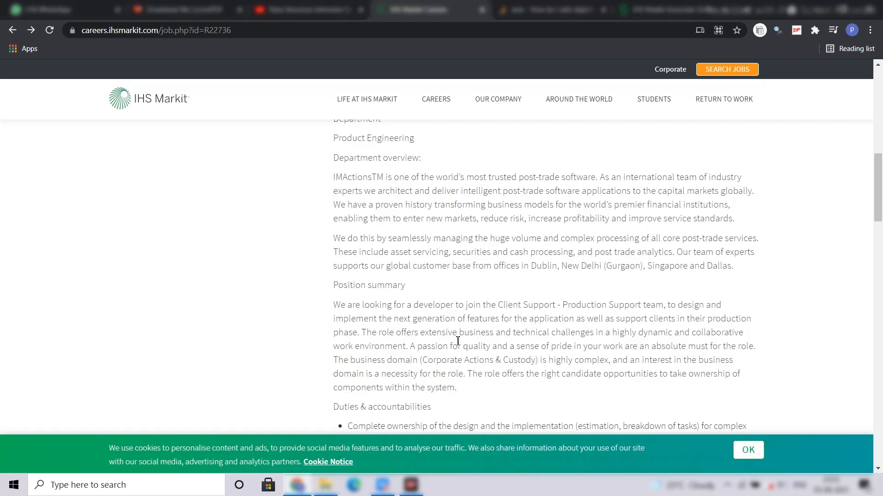
{"action": "scroll", "scroll_direction": "down", "scroll_amount": 3}
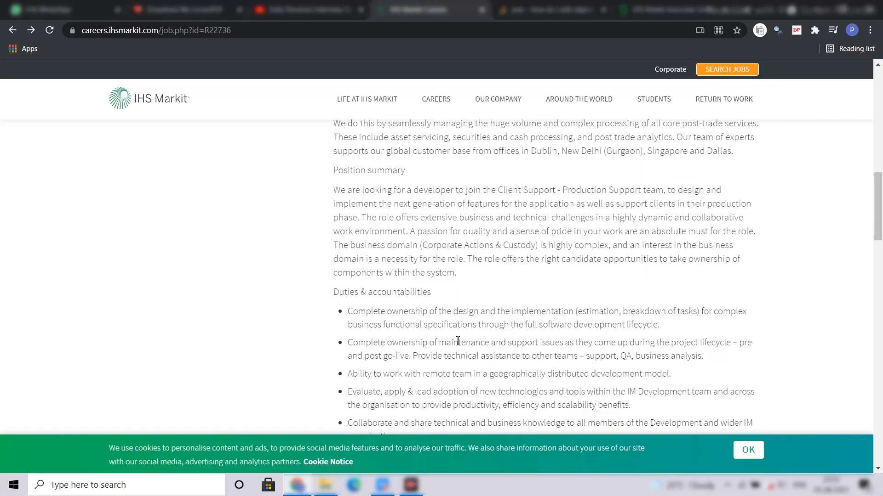
{"action": "mouse_move", "coordinate": [466, 387]}
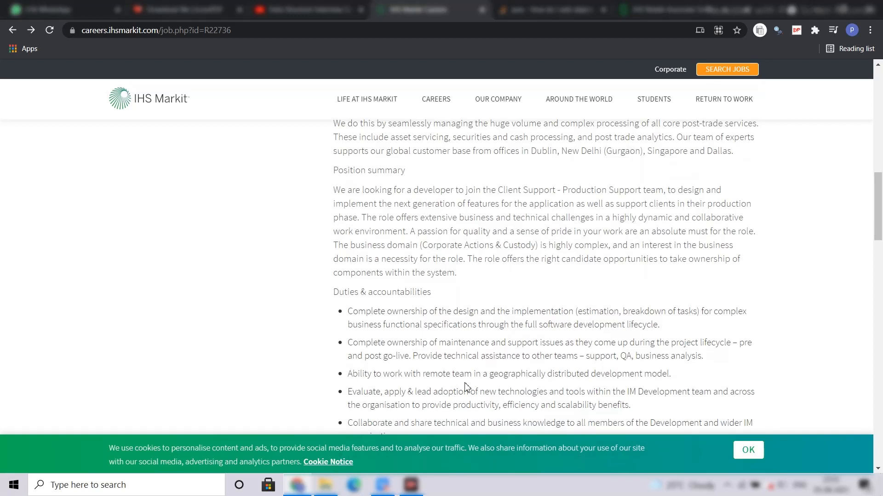
{"action": "mouse_move", "coordinate": [490, 324]}
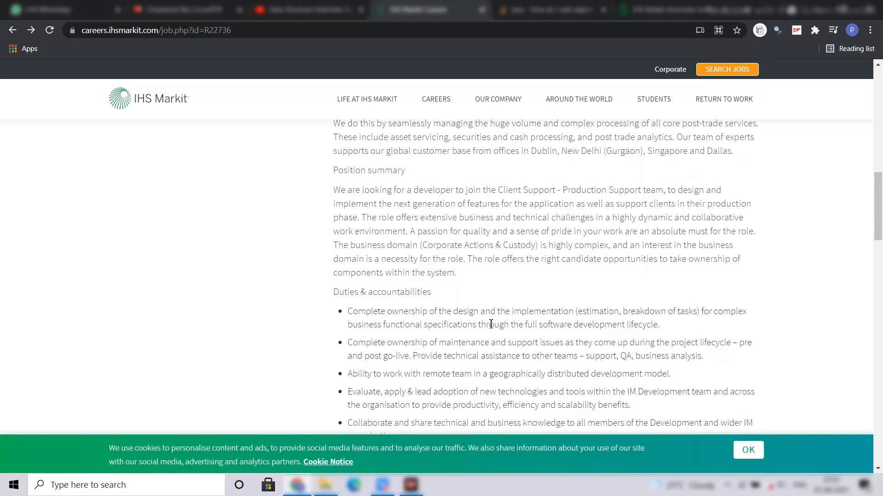
Scroll down to the full Duties & accountabilities bullets and the Education and experience heading.
{"action": "scroll", "scroll_direction": "down", "scroll_amount": 3}
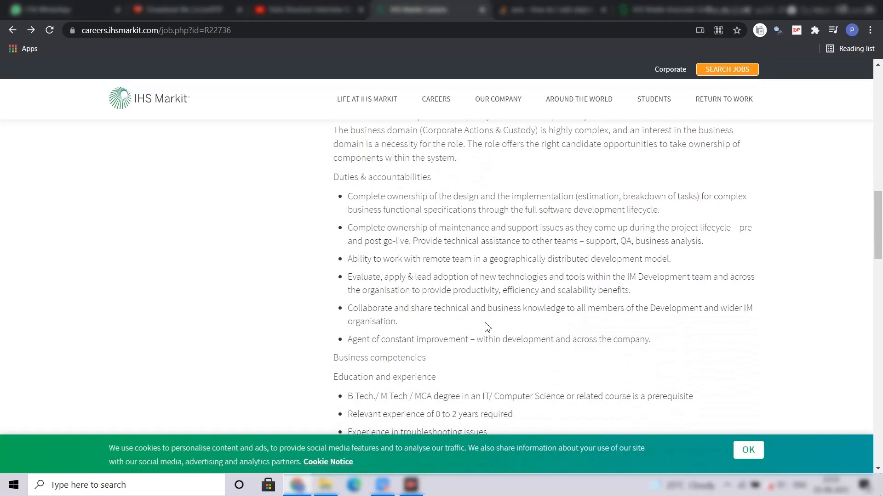
{"action": "mouse_move", "coordinate": [479, 327]}
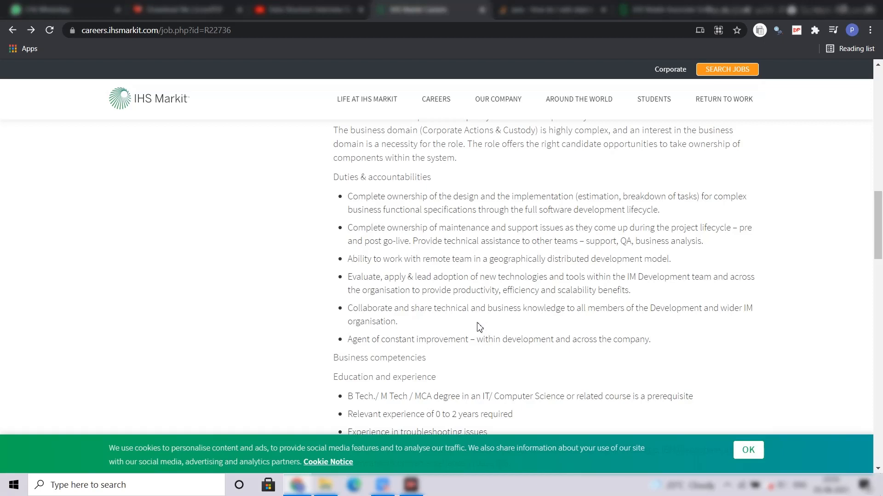
Scroll to Education and experience and highlight 'SQL' in the last bullet.
{"action": "scroll", "scroll_direction": "down", "scroll_amount": 3}
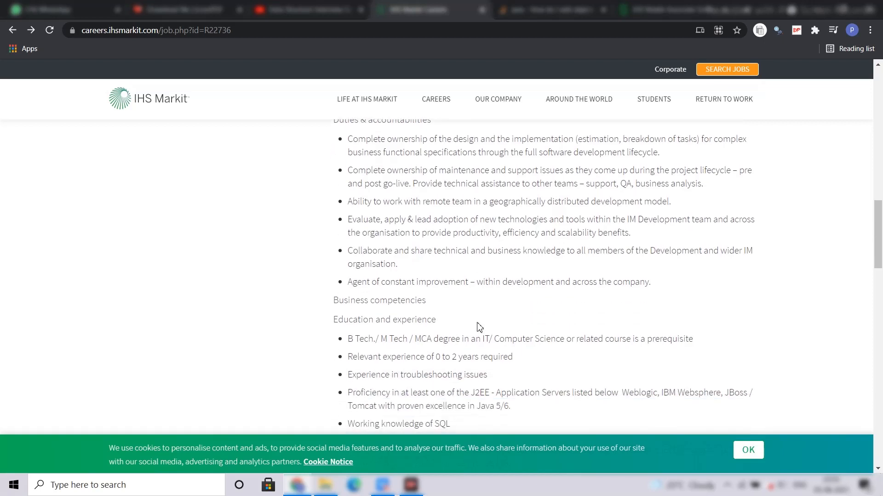
{"action": "mouse_move", "coordinate": [387, 349]}
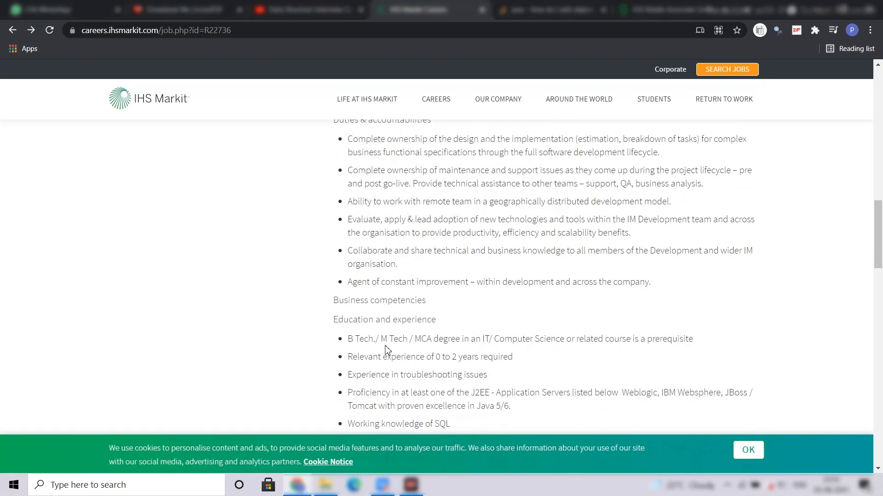
{"action": "mouse_move", "coordinate": [500, 349]}
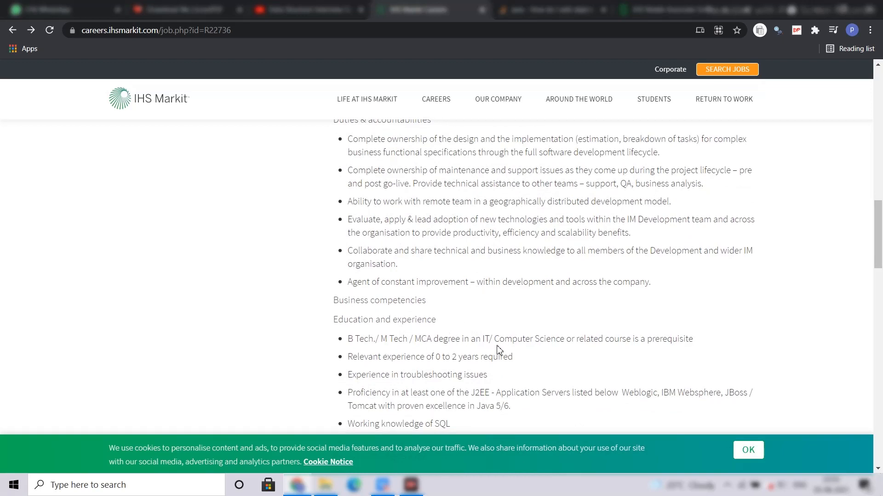
{"action": "mouse_move", "coordinate": [466, 368]}
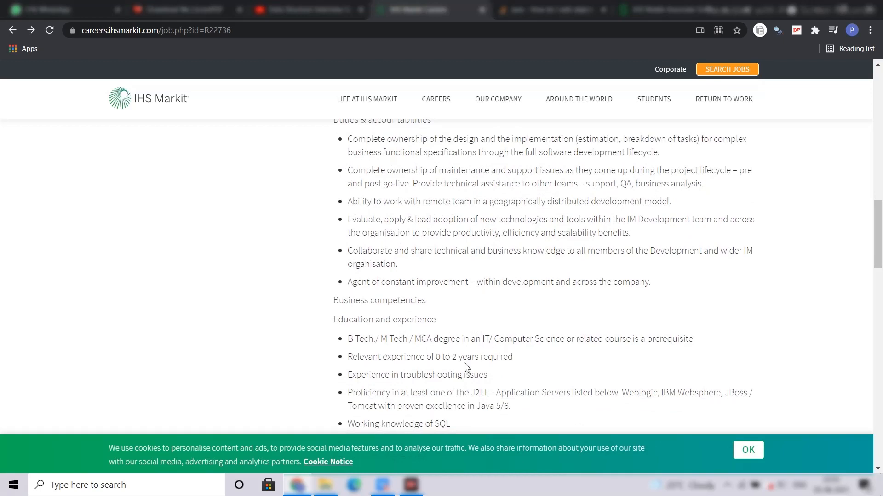
{"action": "mouse_move", "coordinate": [413, 368]}
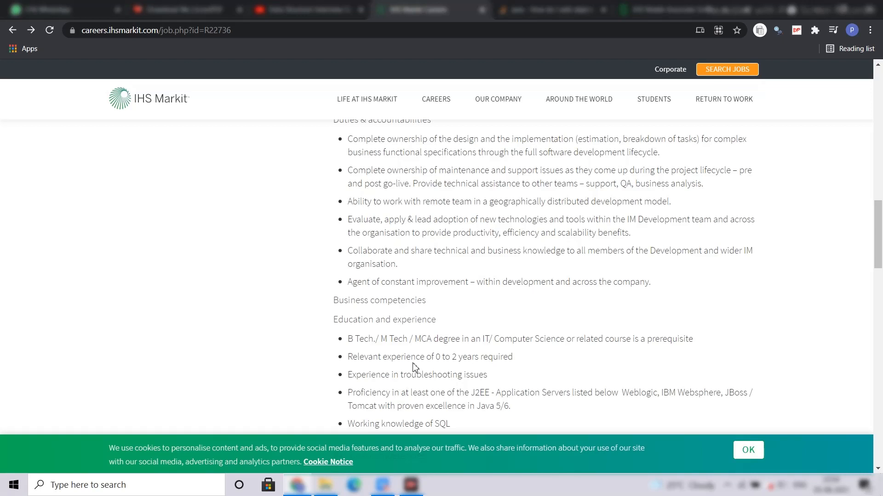
{"action": "mouse_move", "coordinate": [412, 360]}
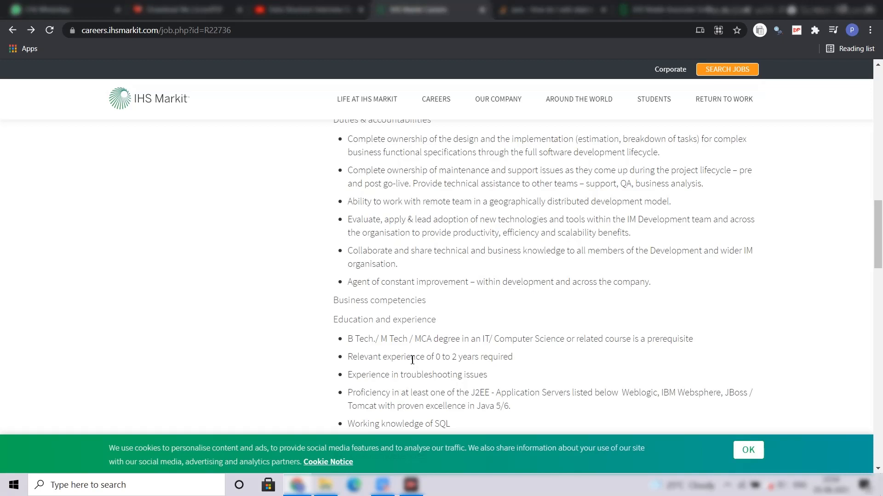
{"action": "scroll", "scroll_direction": "down", "scroll_amount": 3}
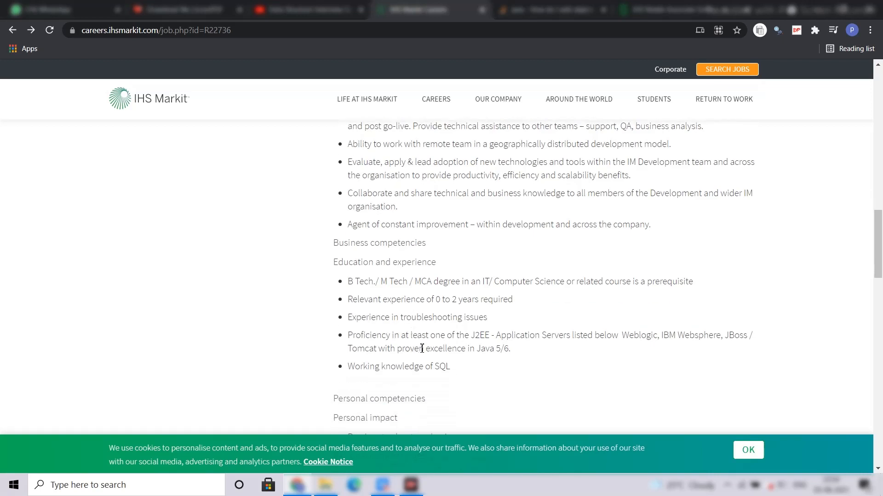
{"action": "mouse_move", "coordinate": [529, 367]}
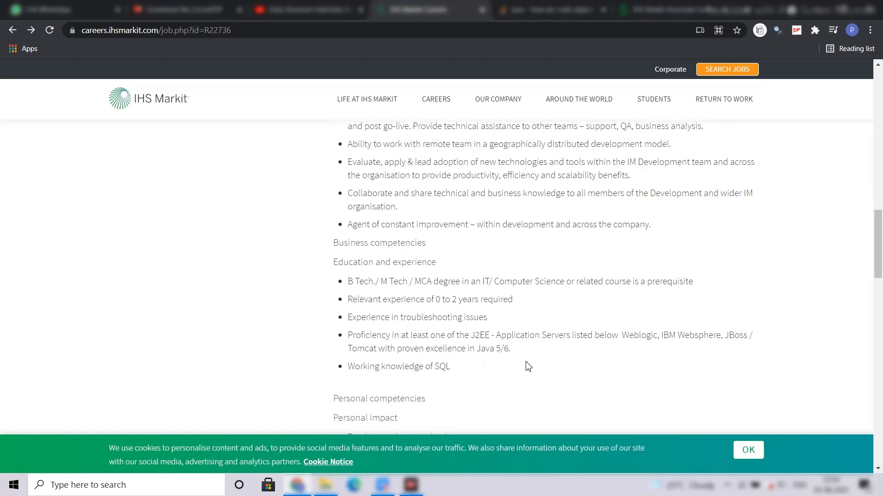
{"action": "mouse_move", "coordinate": [622, 338]}
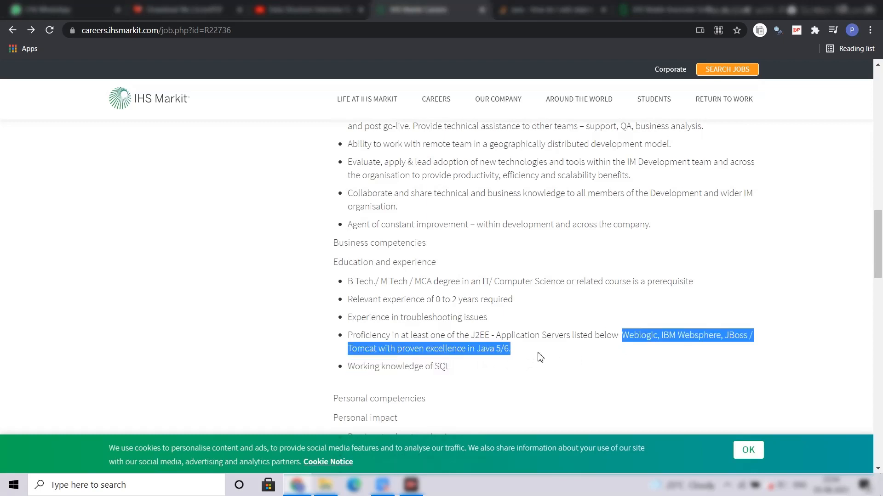
{"action": "double_click", "coordinate": [440, 366]}
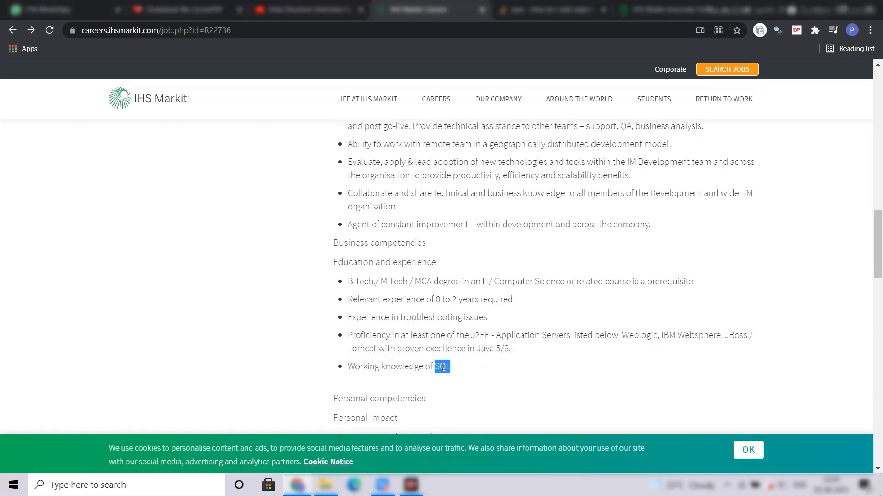
Scroll through Personal competencies, Communication and Teamwork to Company overview, then back up.
{"action": "scroll", "scroll_direction": "down", "scroll_amount": 3}
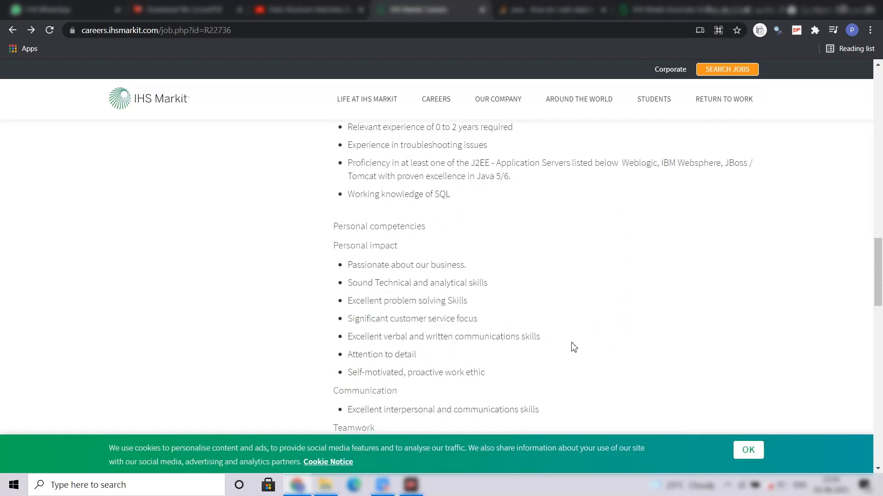
{"action": "mouse_move", "coordinate": [610, 381]}
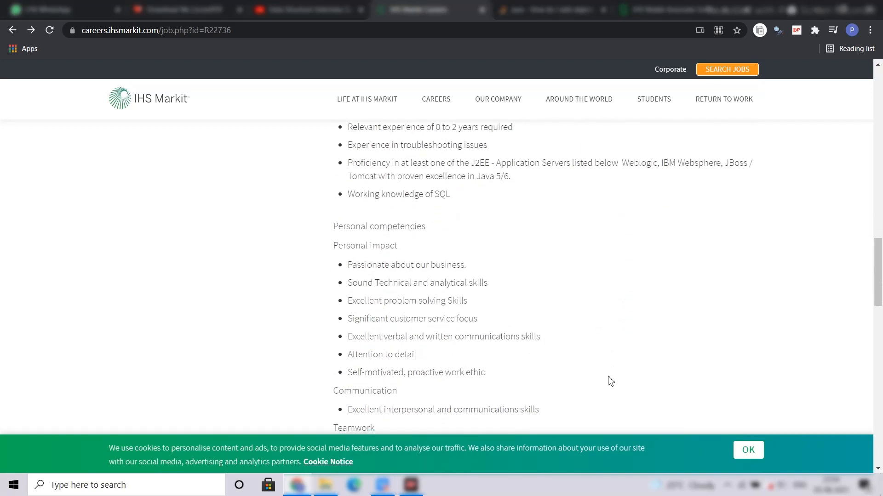
{"action": "mouse_move", "coordinate": [599, 381]}
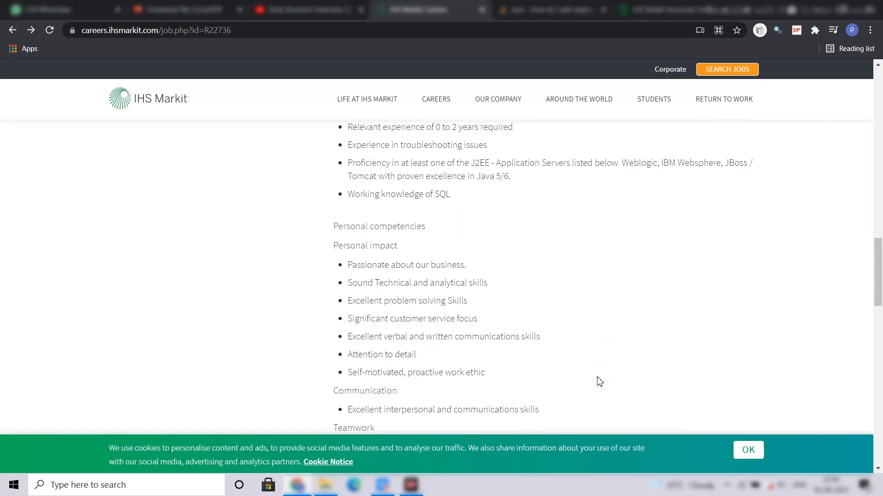
{"action": "mouse_move", "coordinate": [571, 378]}
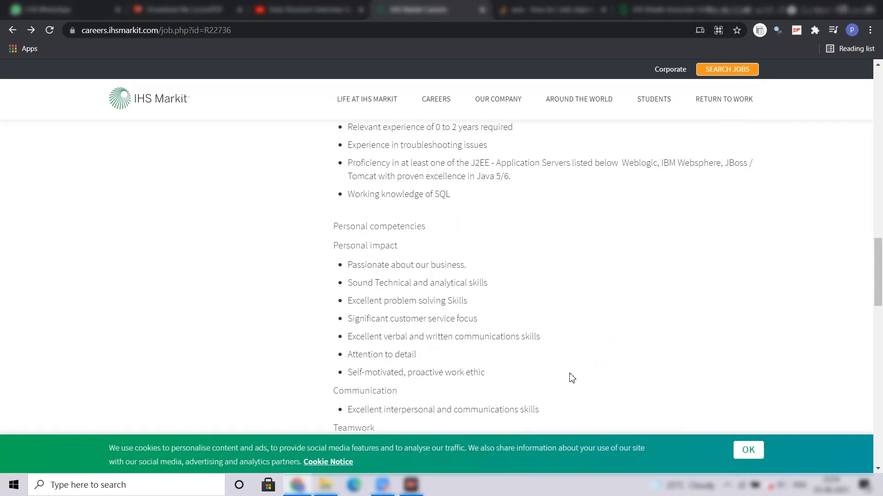
{"action": "mouse_move", "coordinate": [507, 401]}
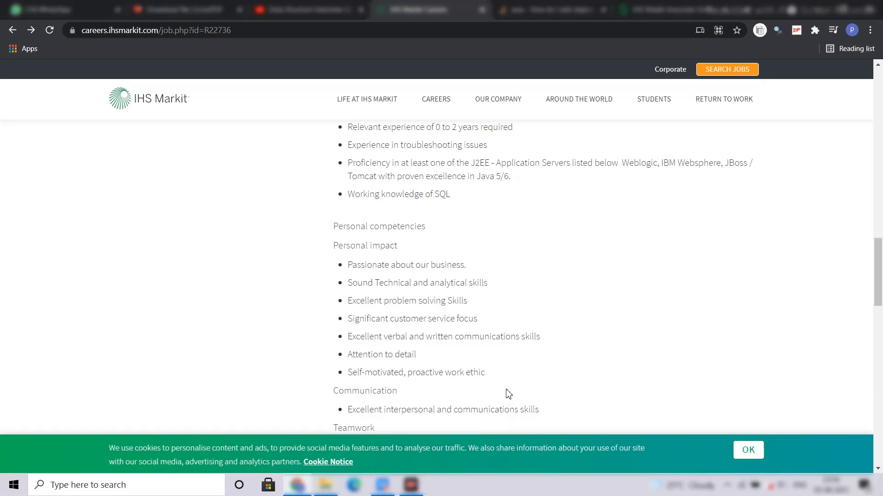
{"action": "mouse_move", "coordinate": [520, 369]}
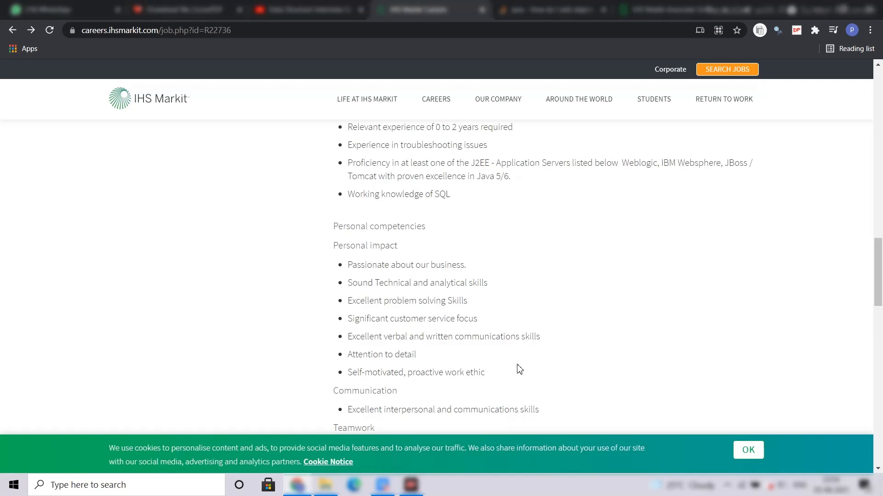
{"action": "scroll", "scroll_direction": "down", "scroll_amount": 3}
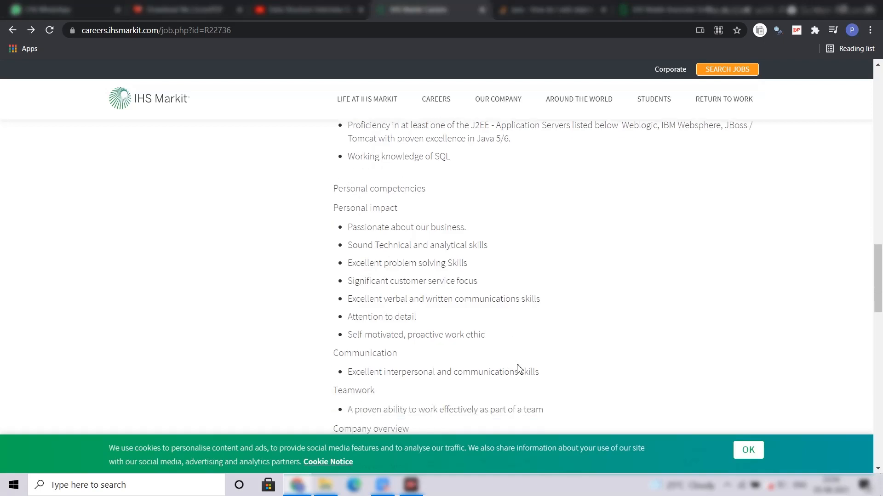
{"action": "scroll", "scroll_direction": "down", "scroll_amount": 3}
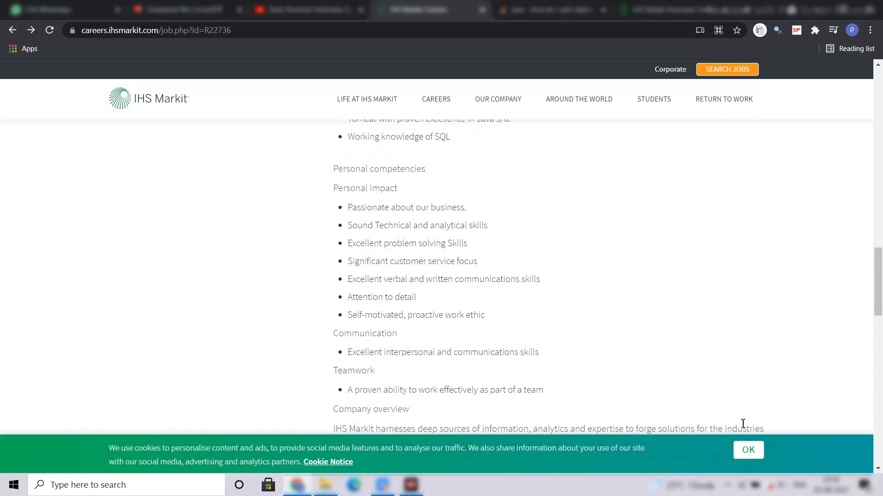
{"action": "mouse_move", "coordinate": [689, 394]}
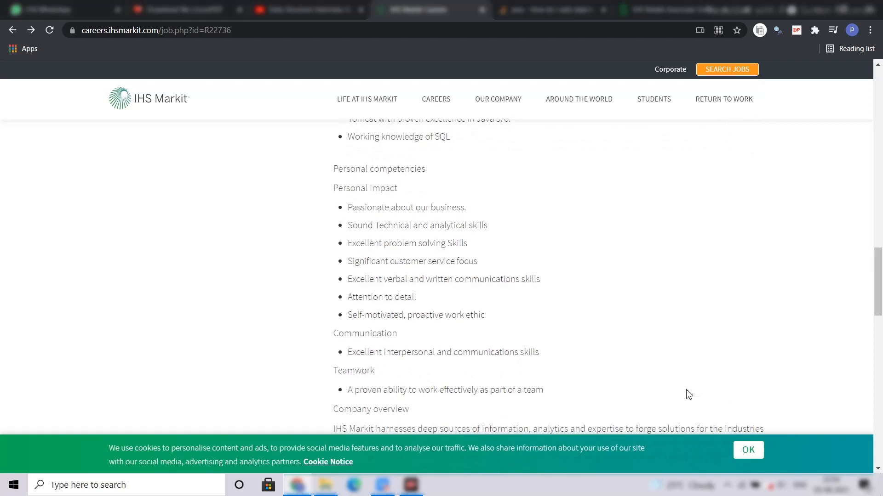
{"action": "mouse_move", "coordinate": [635, 396]}
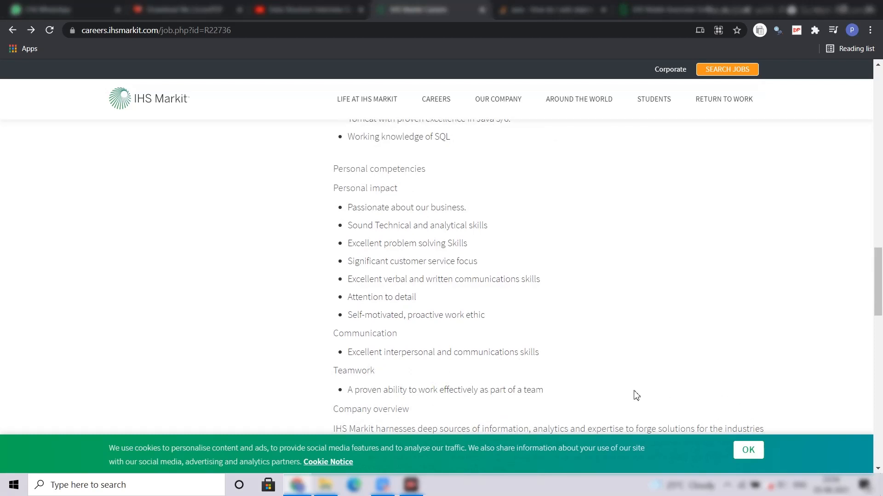
{"action": "scroll", "scroll_direction": "up", "scroll_amount": 3}
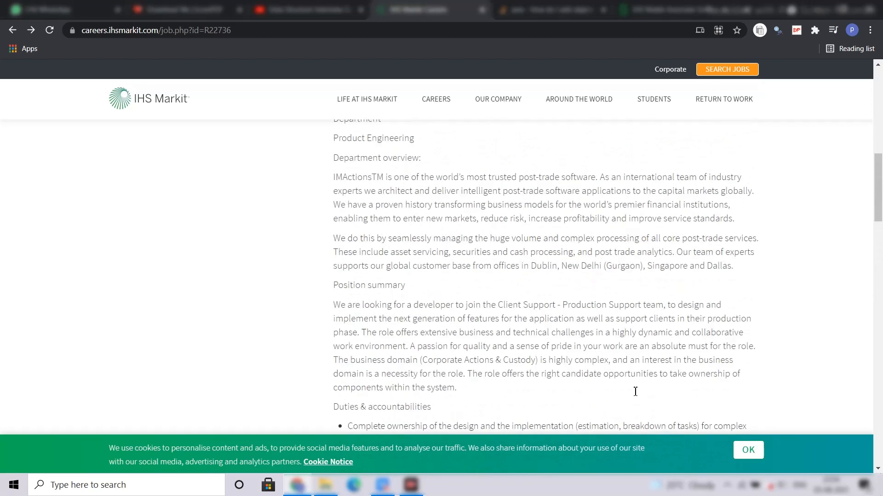
Scroll to the top to show the Associate Software Engineer banner with Apply Now.
{"action": "scroll", "scroll_direction": "up", "scroll_amount": 3}
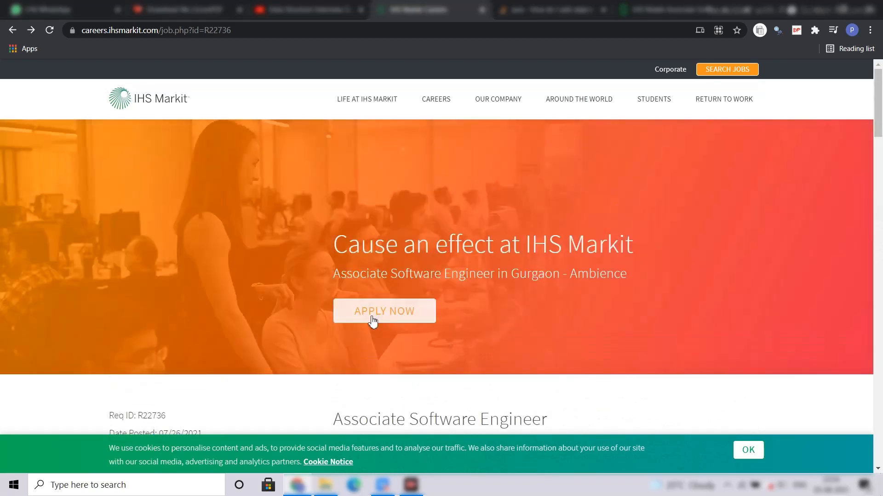
{"action": "mouse_move", "coordinate": [384, 311]}
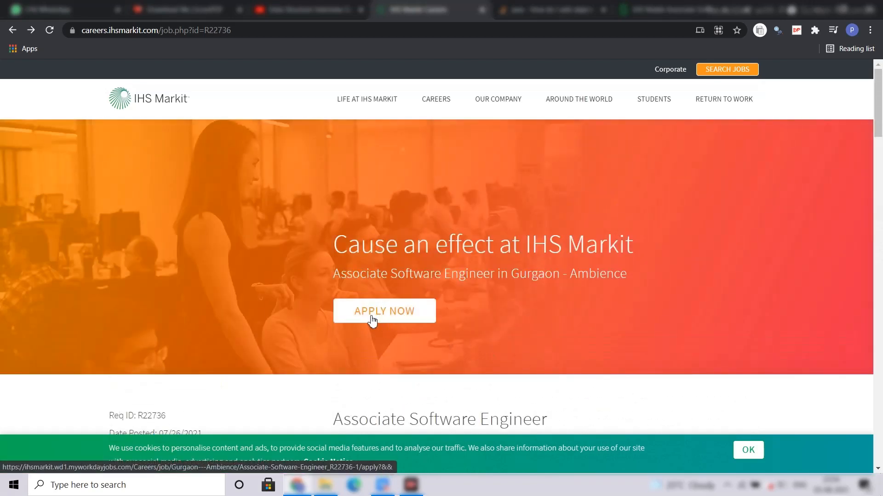
{"action": "mouse_move", "coordinate": [478, 317]}
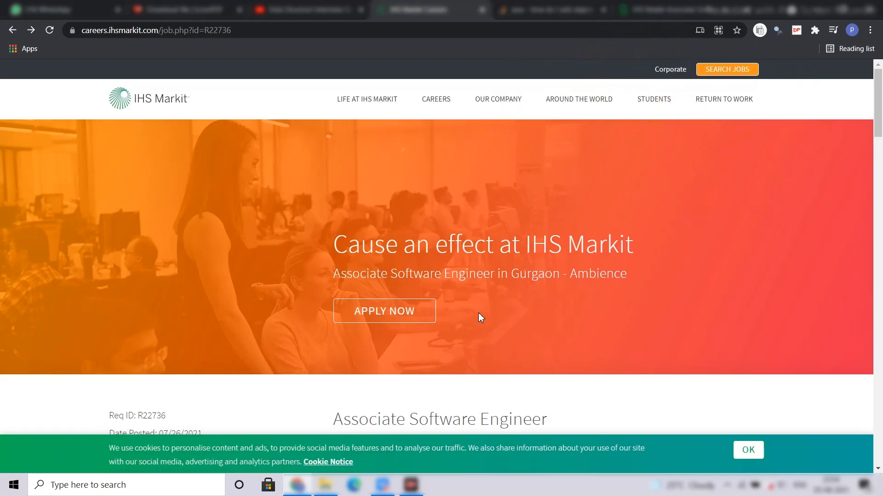
{"action": "mouse_move", "coordinate": [691, 296]}
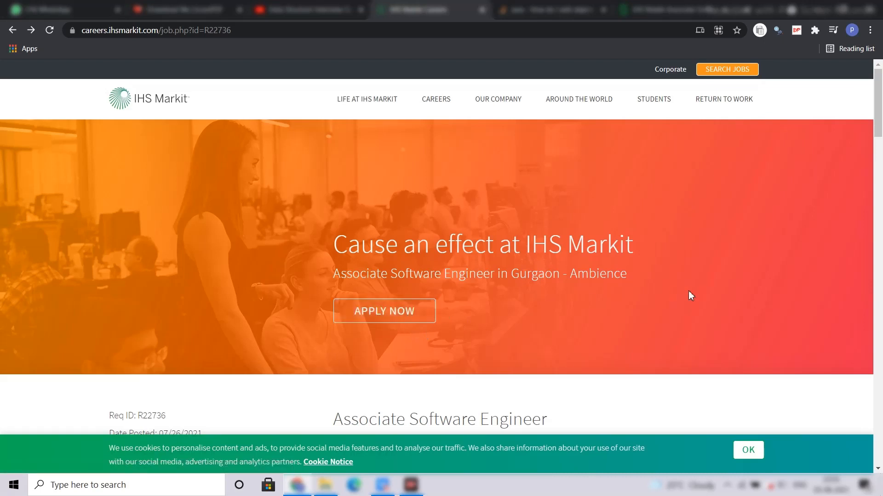
{"action": "mouse_move", "coordinate": [682, 298]}
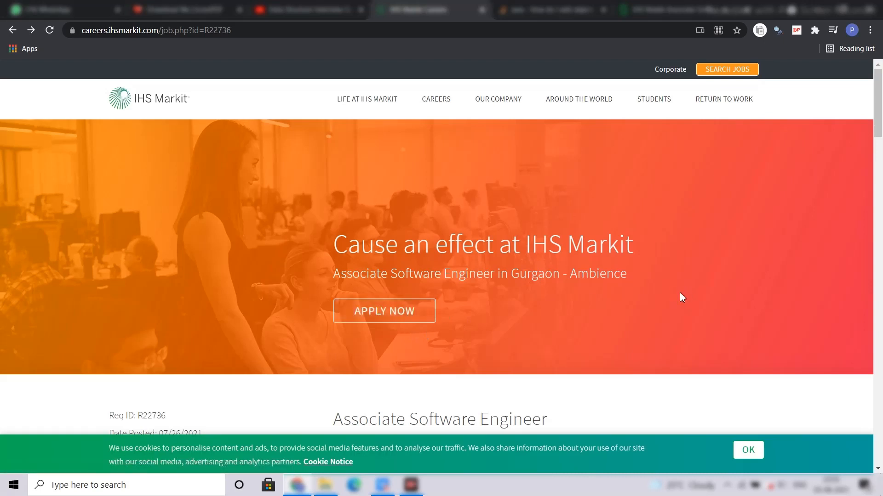
{"action": "mouse_move", "coordinate": [579, 336]}
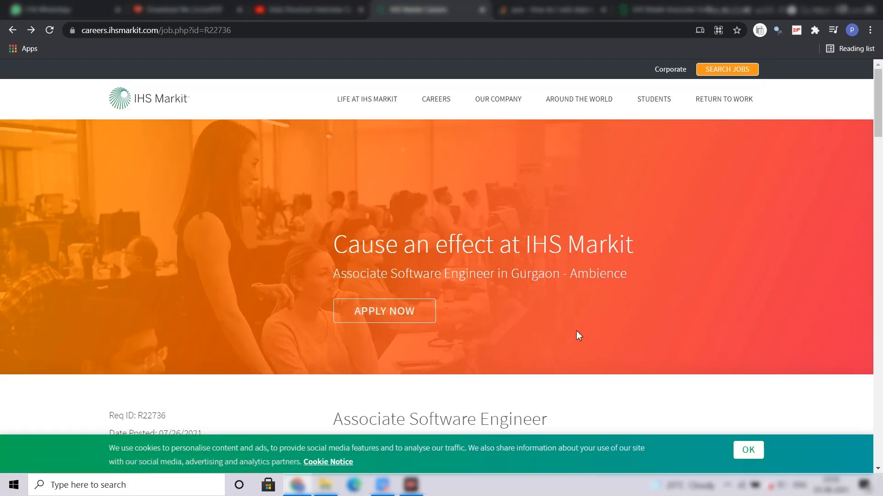
{"action": "mouse_move", "coordinate": [561, 331]}
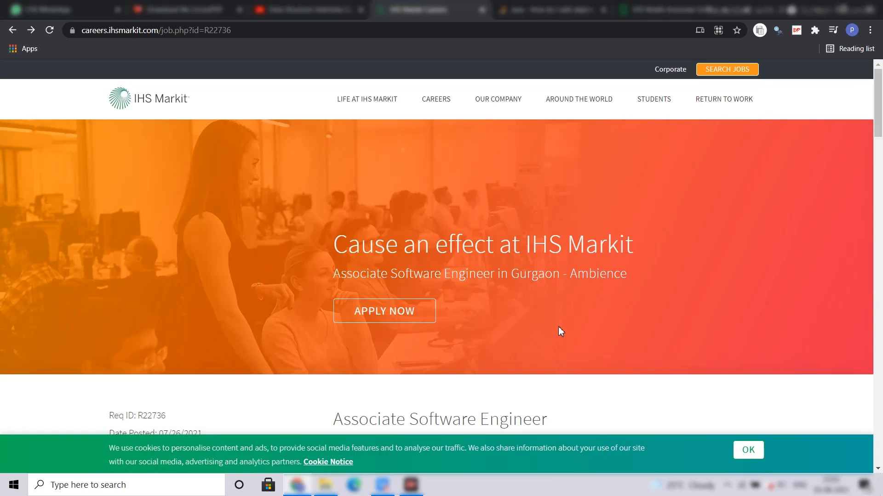
{"action": "mouse_move", "coordinate": [483, 388]}
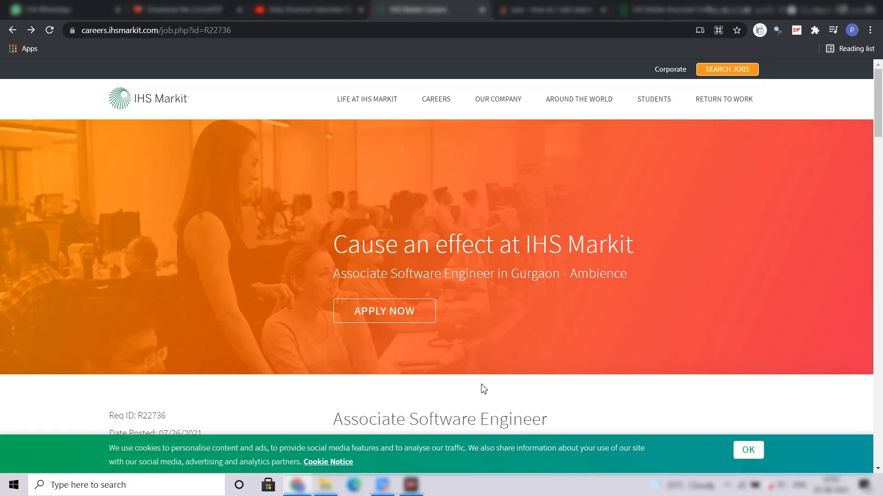
{"action": "mouse_move", "coordinate": [558, 370]}
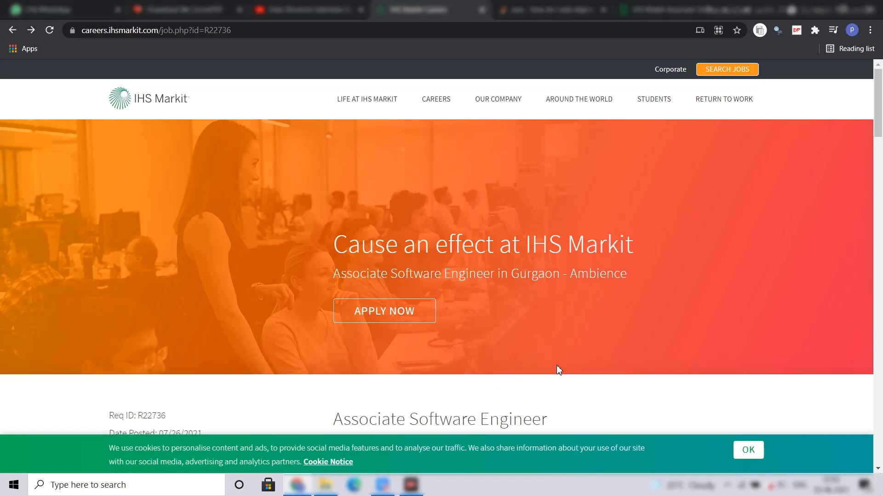